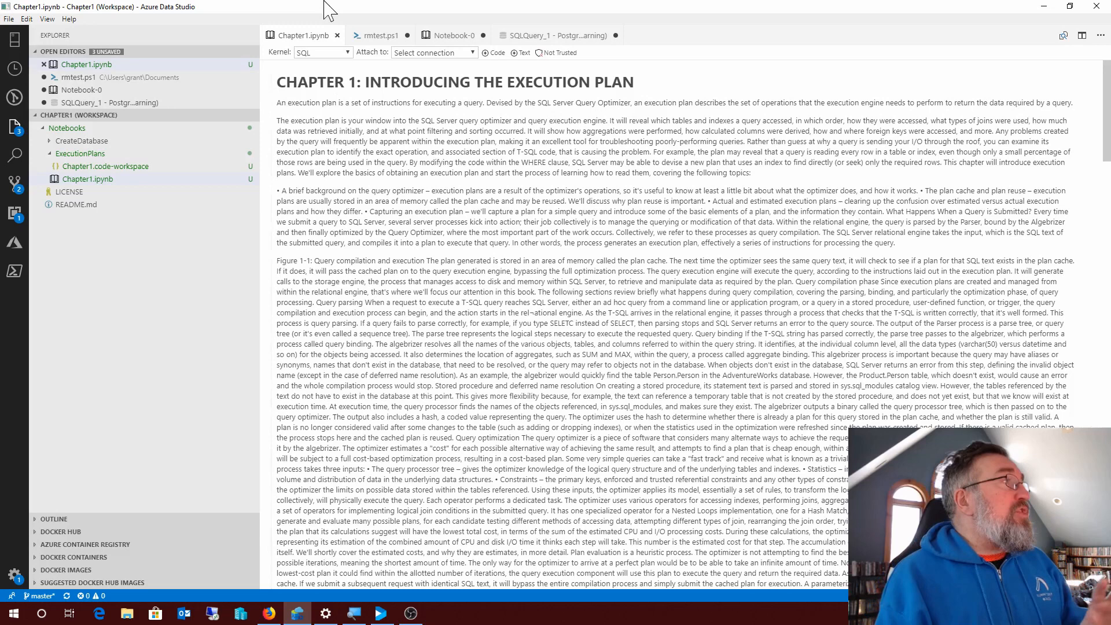
Switch from Chapter1.ipynb to the Notebook-0 tab.
{"action": "left_click", "coordinate": [453, 34]}
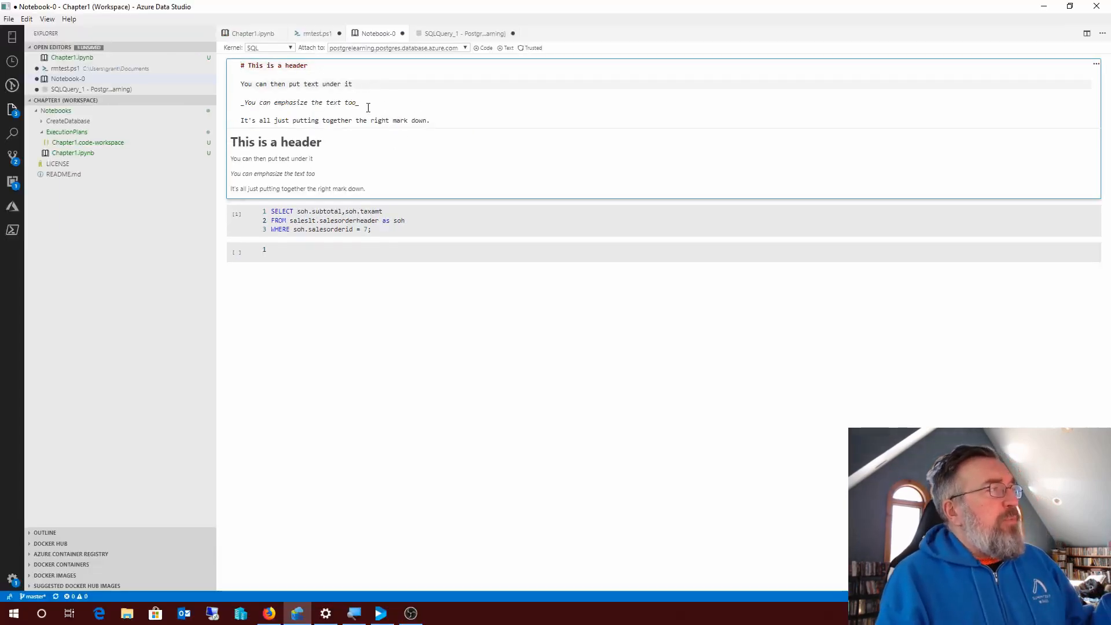
{"action": "mouse_move", "coordinate": [435, 173]}
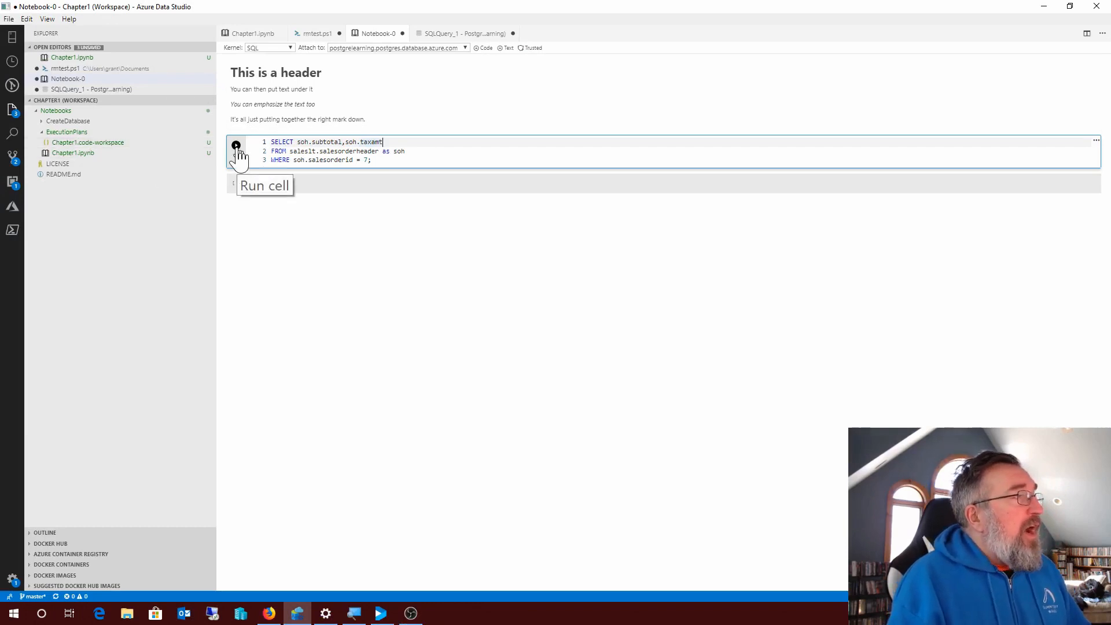
Run the SQL cell to return subtotal $43.00 and taxamt $2.00, then move to the empty cell.
{"action": "left_click", "coordinate": [237, 146]}
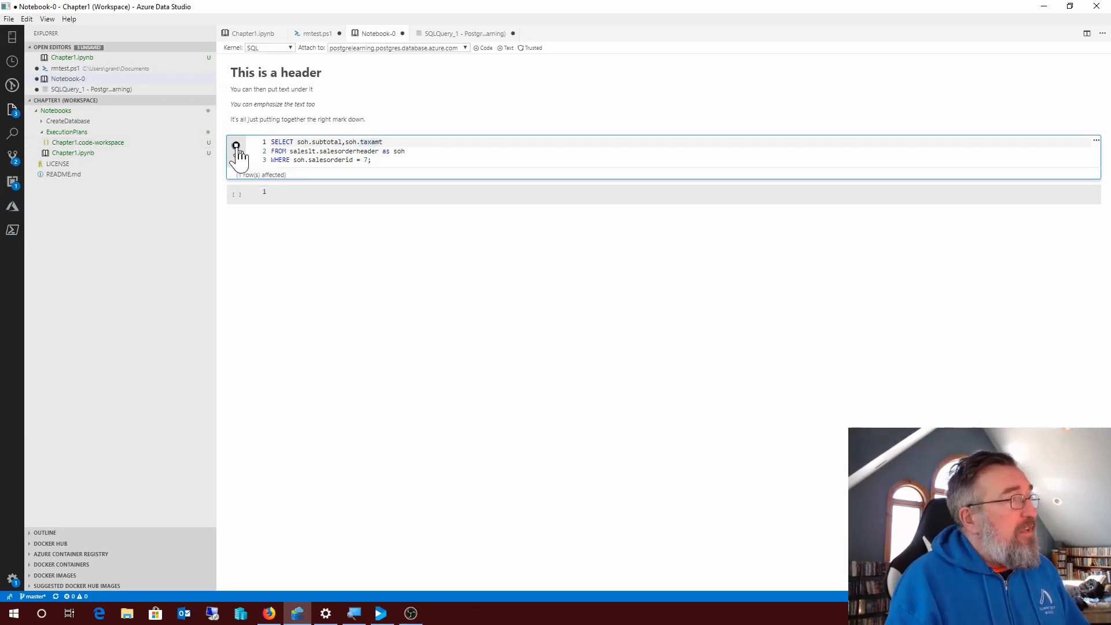
{"action": "left_click", "coordinate": [236, 145]}
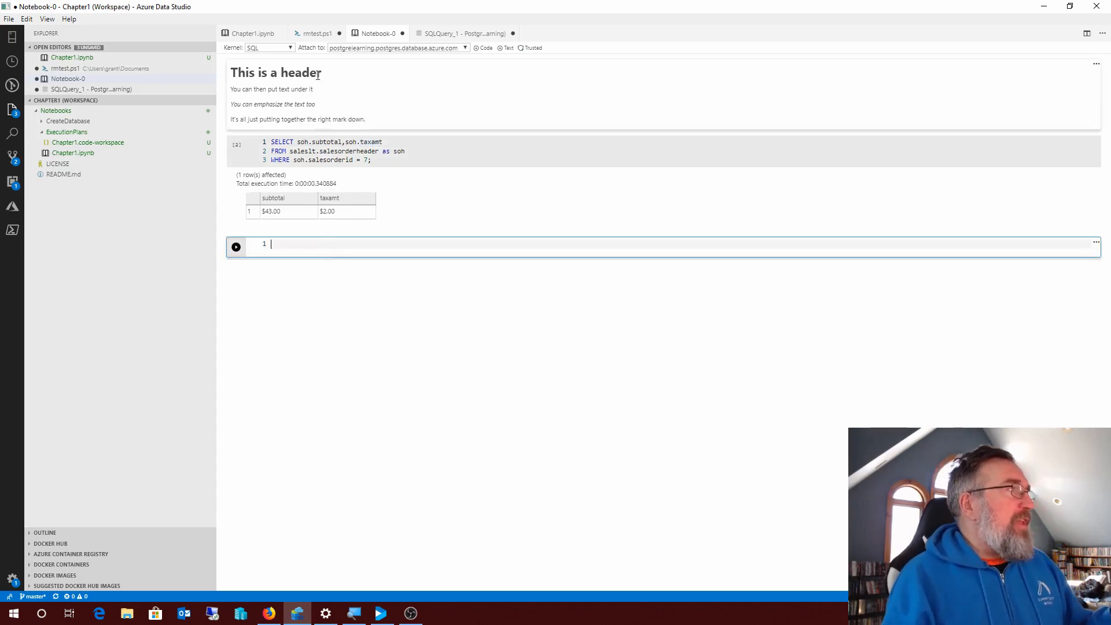
Show the Kernel dropdown listing SQL, PySpark3, PySpark, Spark Scala, Spark R, Python 3.
{"action": "left_click", "coordinate": [268, 49]}
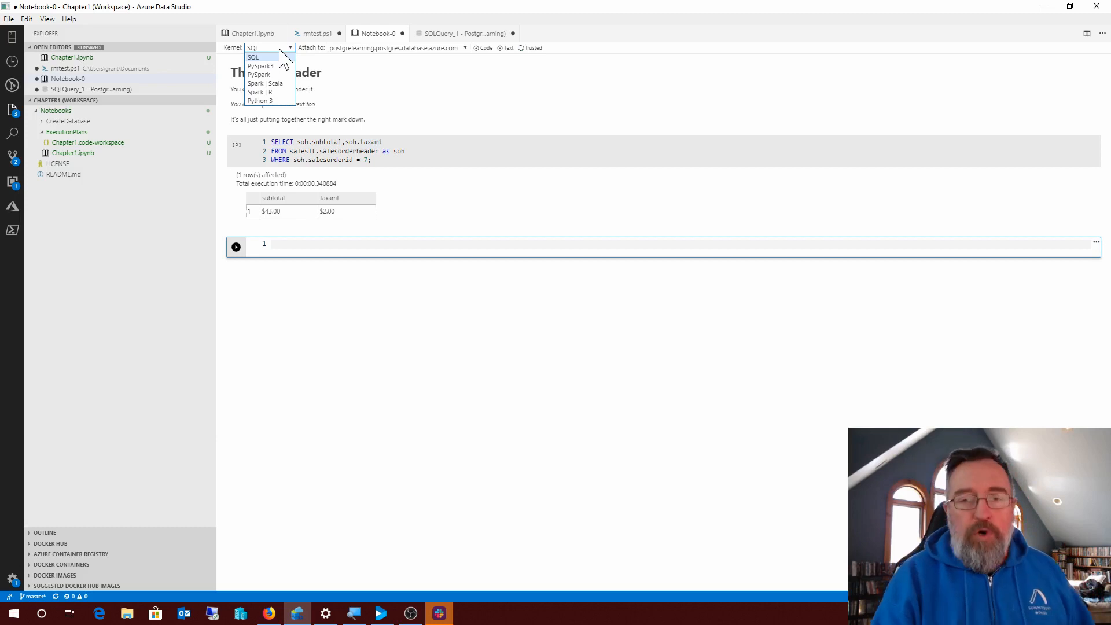
{"action": "left_click", "coordinate": [255, 58]}
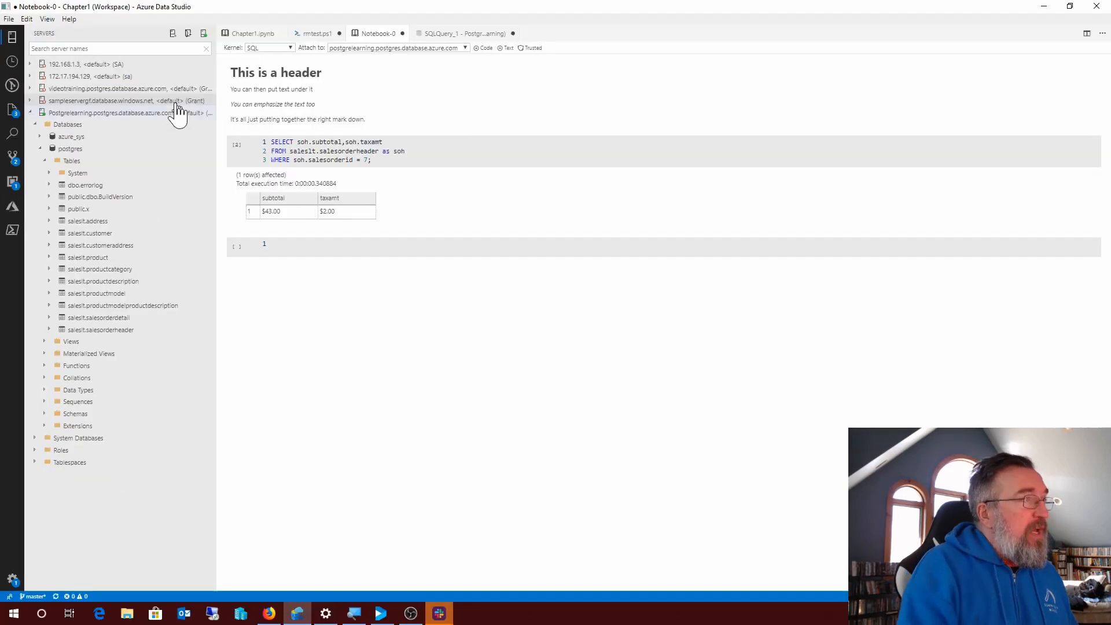
{"action": "mouse_move", "coordinate": [439, 111]}
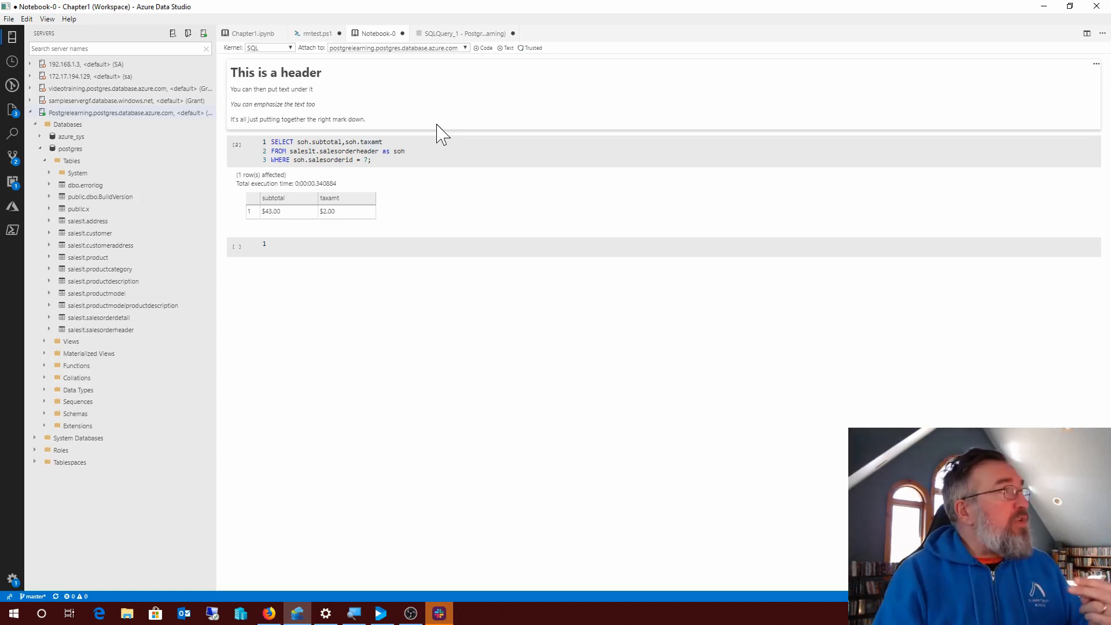
Switch to the rmtest.ps1 PowerShell script tab.
{"action": "left_click", "coordinate": [318, 33]}
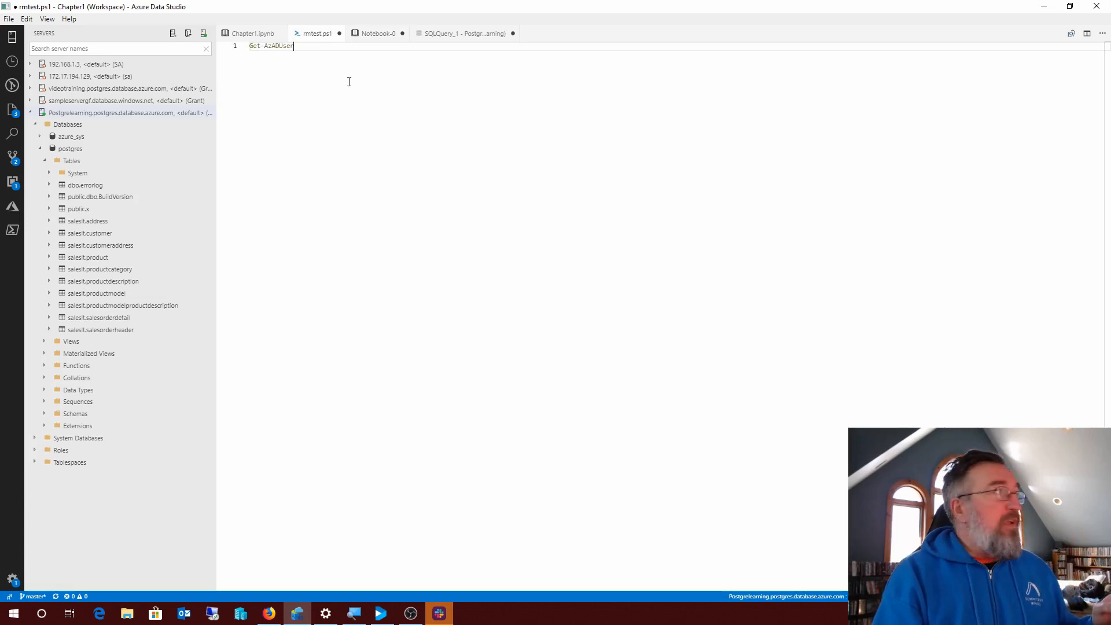
Run the Get-AzADUser line via Run Selection (F8) in the PowerShell terminal.
{"action": "right_click", "coordinate": [348, 81]}
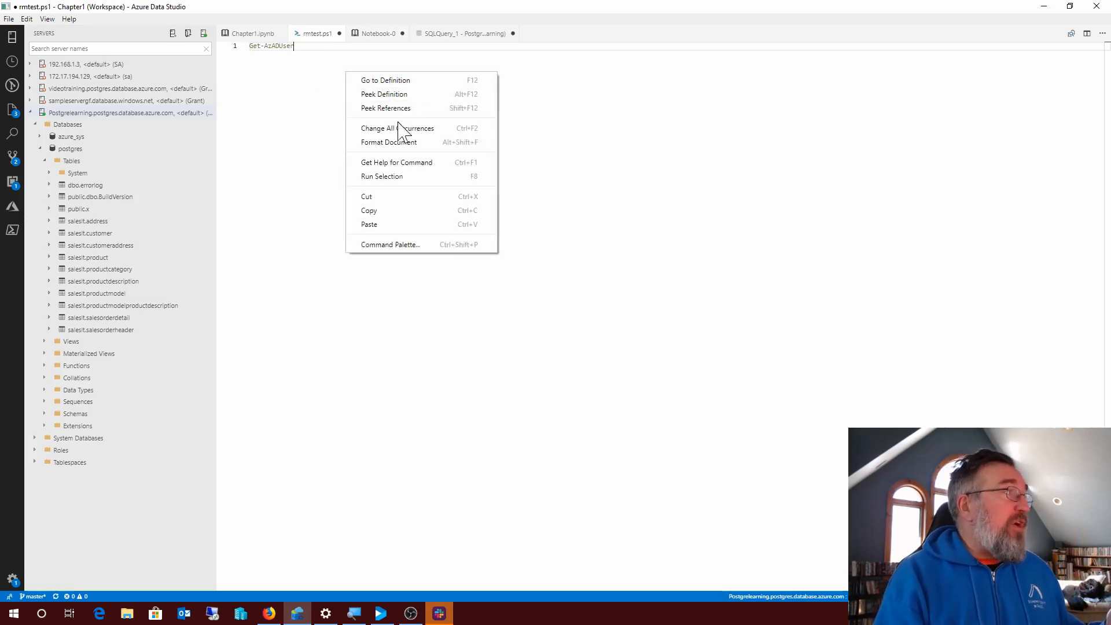
{"action": "mouse_move", "coordinate": [424, 192]}
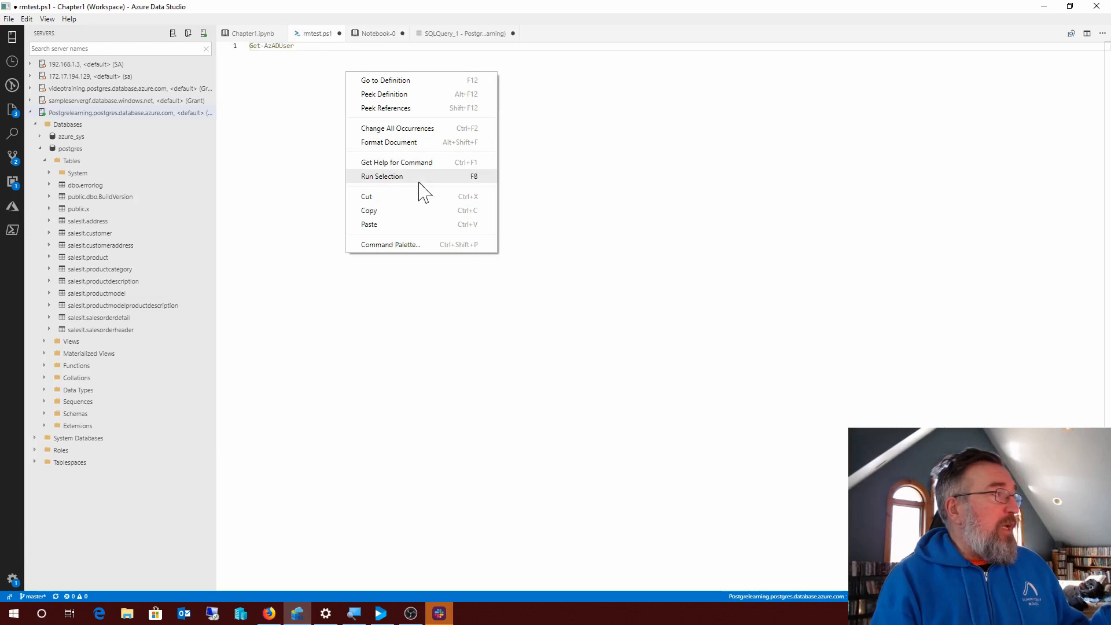
{"action": "left_click", "coordinate": [382, 175]}
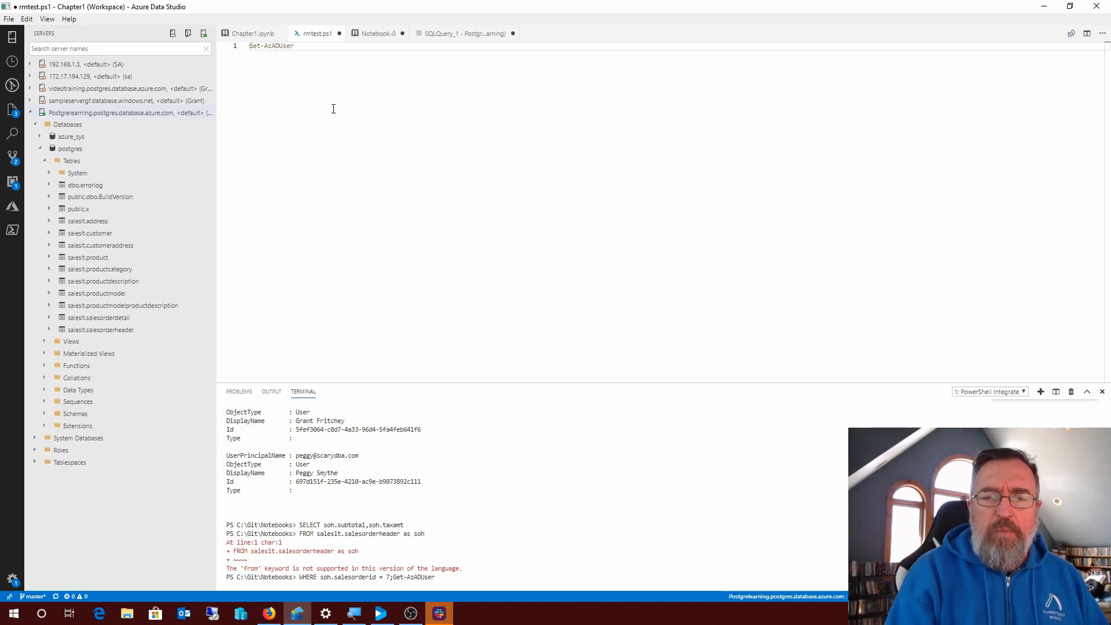
{"action": "mouse_move", "coordinate": [337, 178]}
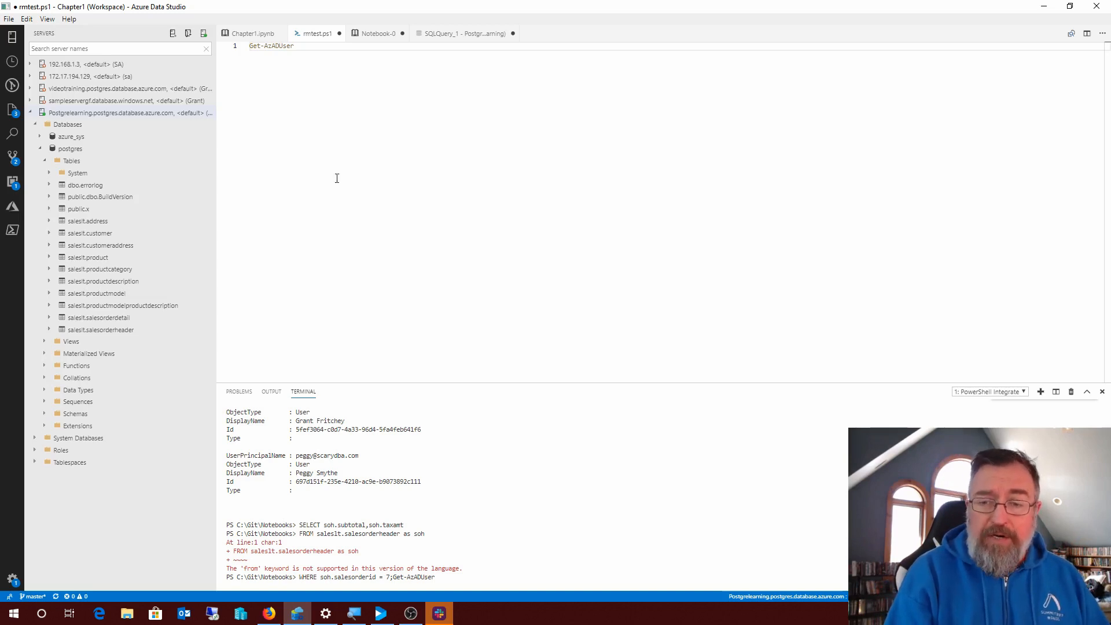